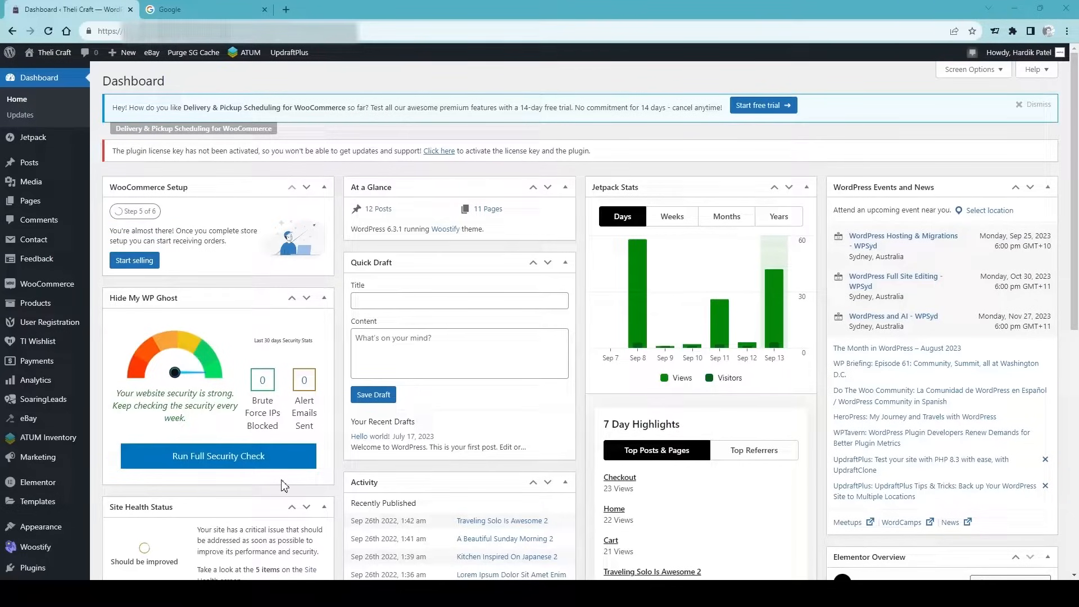
pyautogui.moveTo(292, 490)
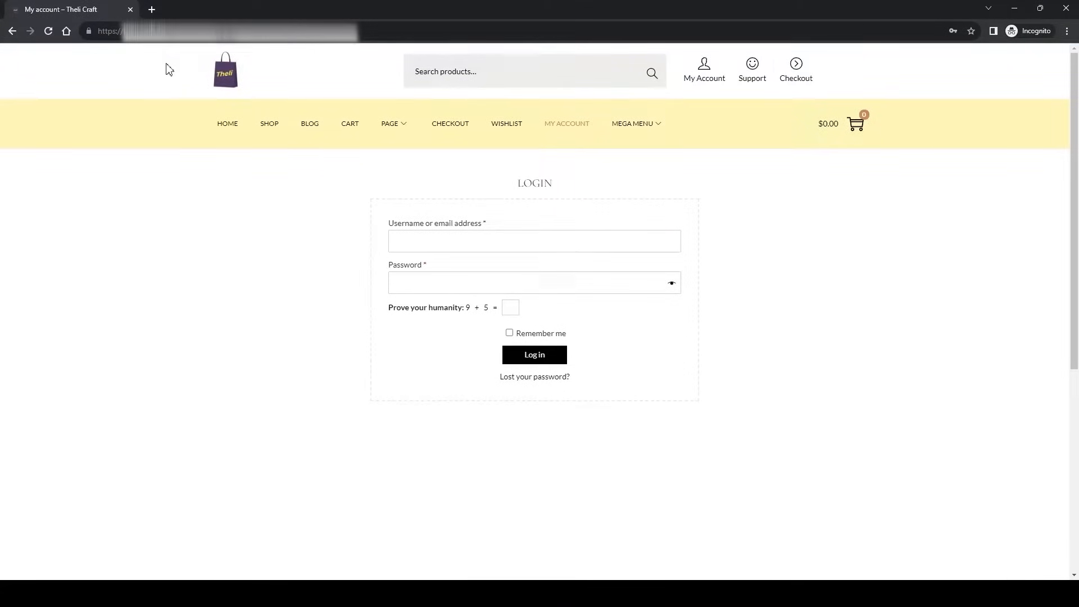
pyautogui.click(566, 124)
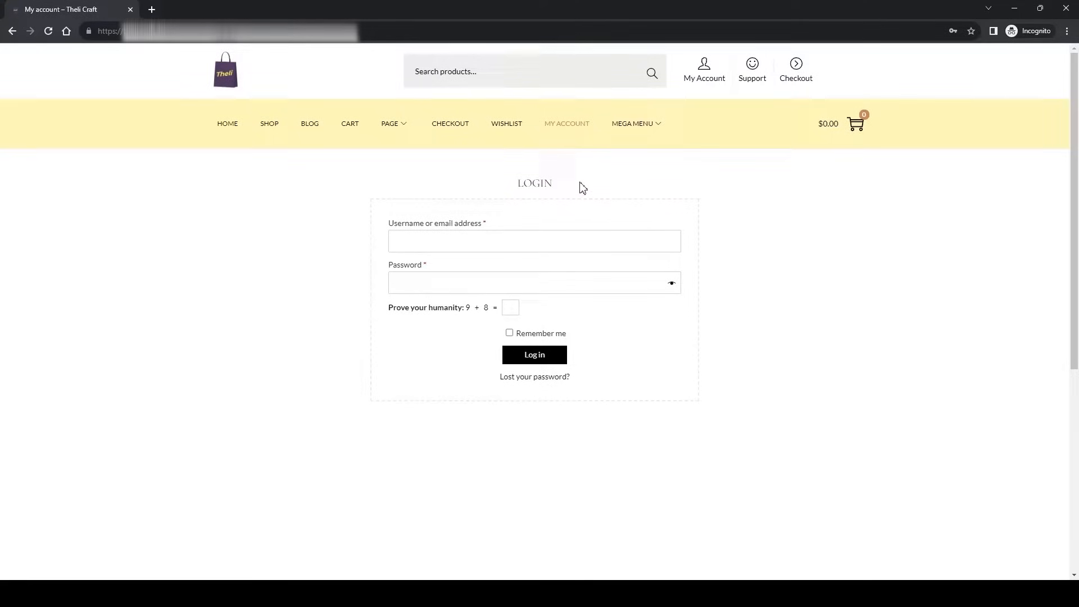
pyautogui.moveTo(711, 375)
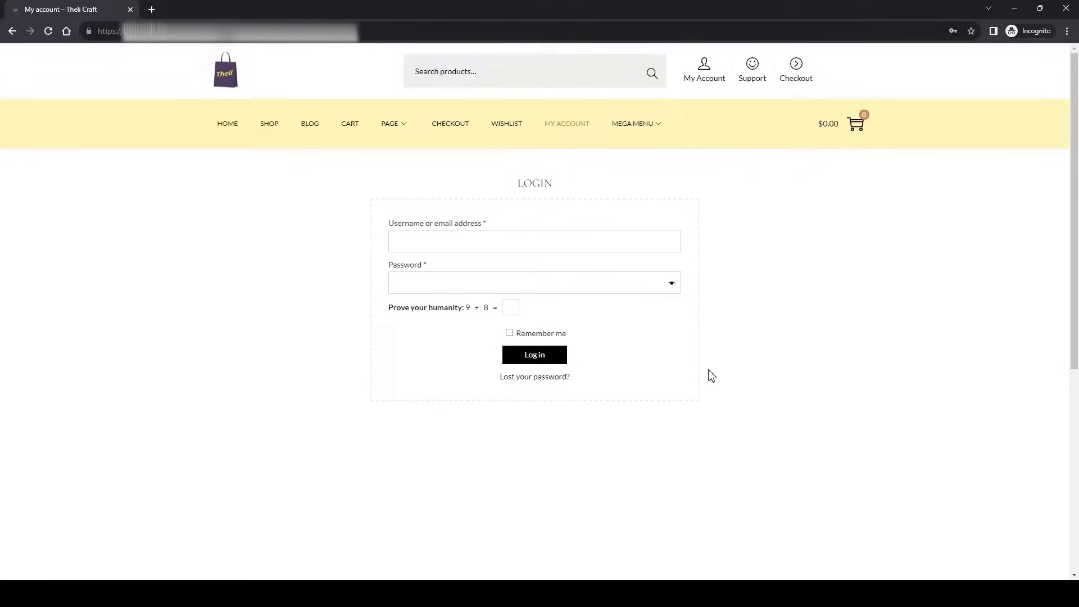
pyautogui.moveTo(272, 130)
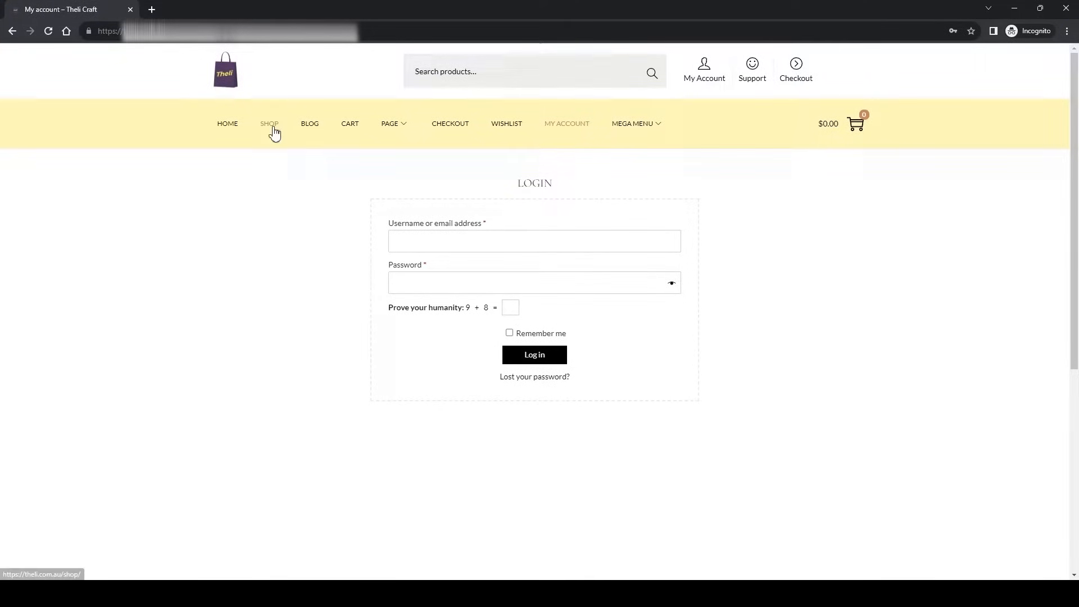
pyautogui.click(270, 124)
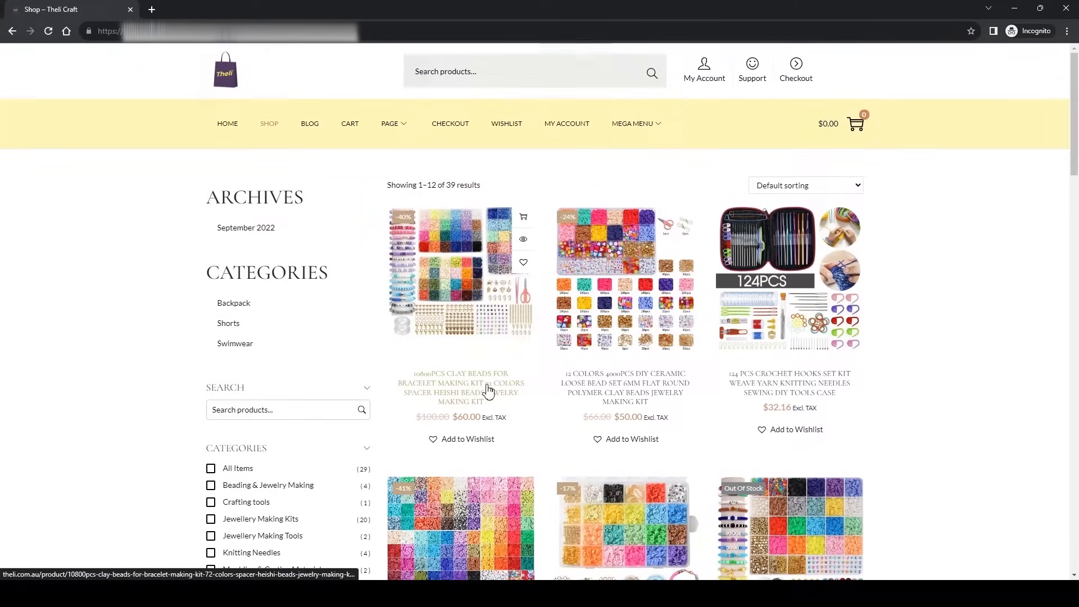
pyautogui.moveTo(472, 350)
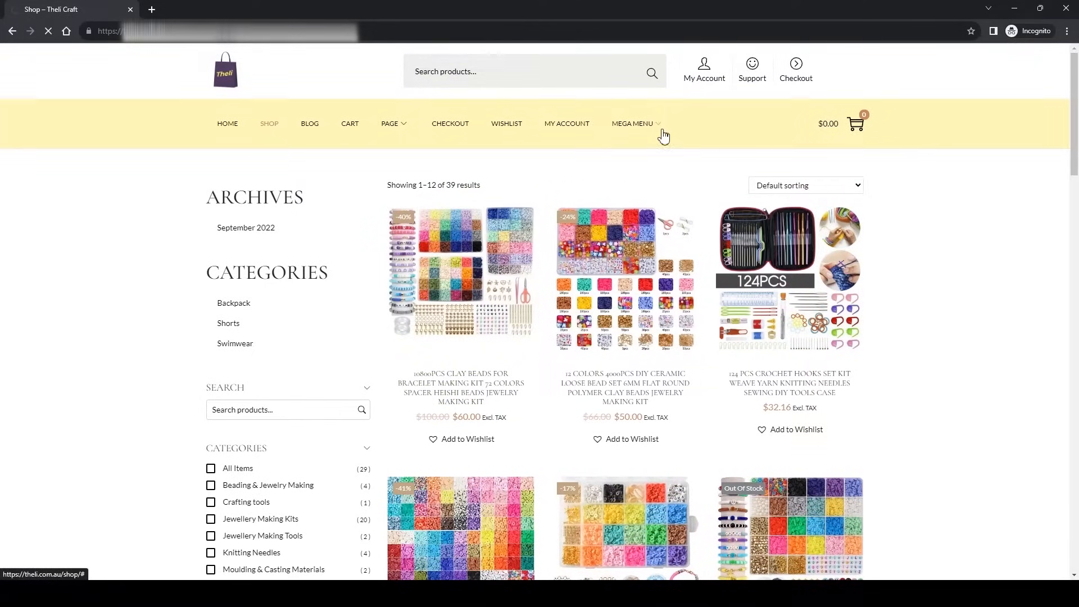
pyautogui.click(566, 123)
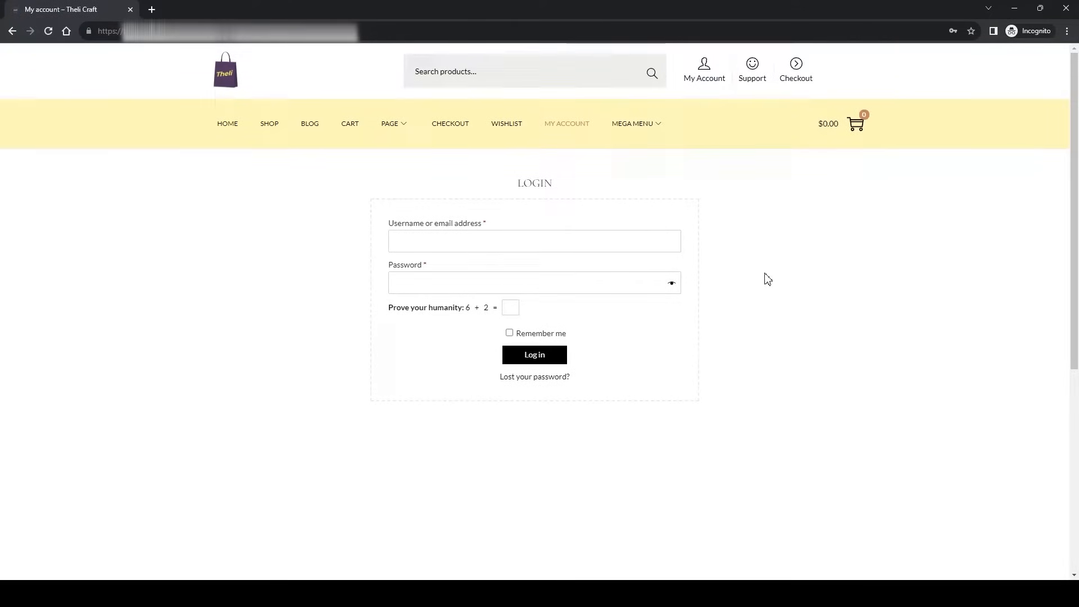
pyautogui.moveTo(728, 294)
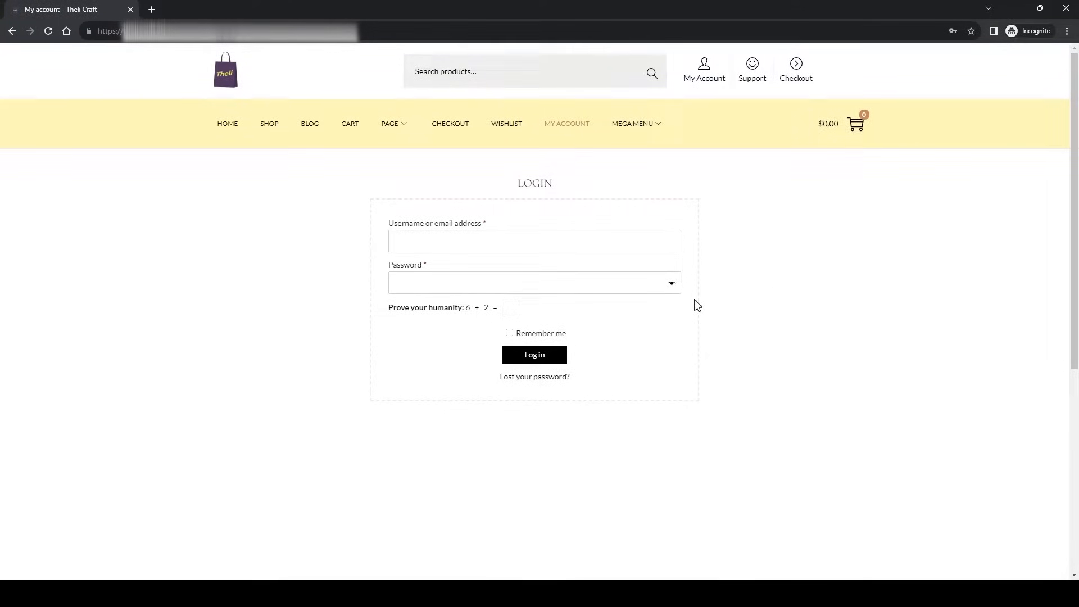
pyautogui.moveTo(944, 97)
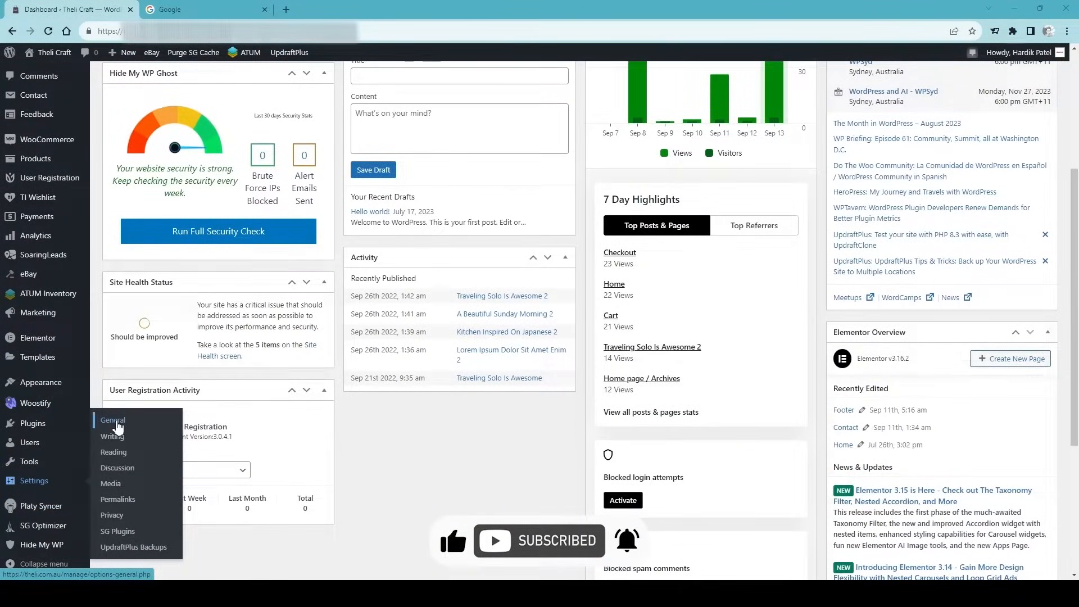
# Step: Confirm 'Anyone can register' is enabled in General Settings, then go to WooCommerce settings
pyautogui.click(113, 420)
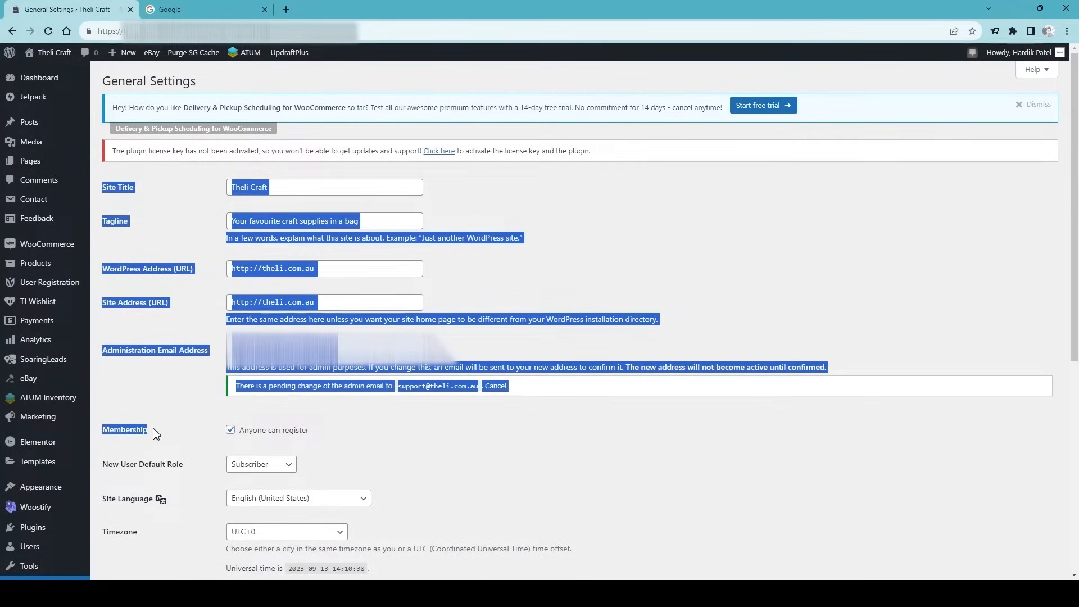
pyautogui.click(281, 423)
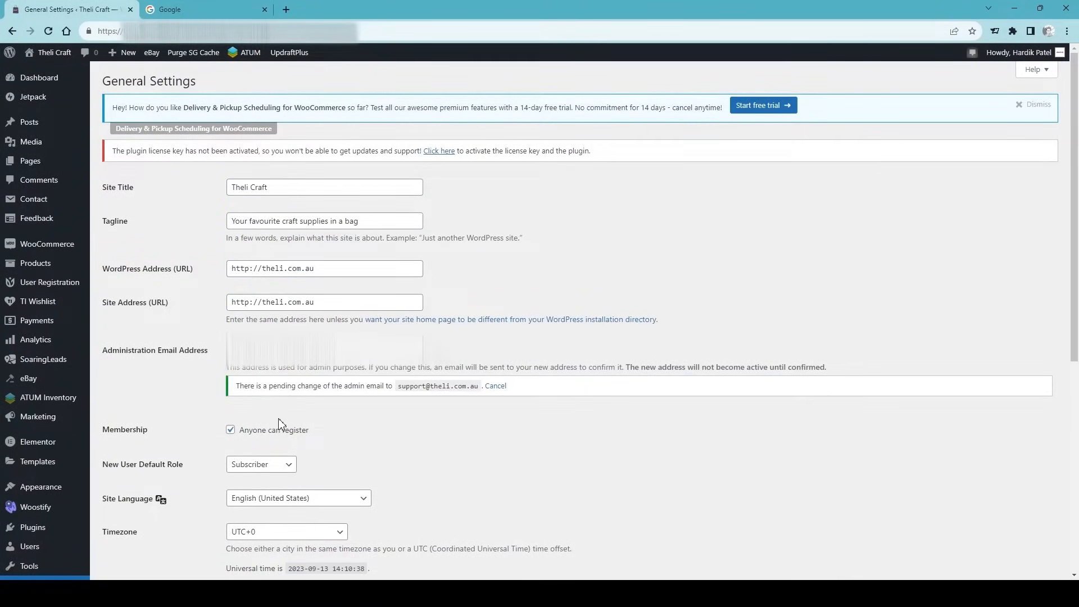
pyautogui.doubleClick(274, 429)
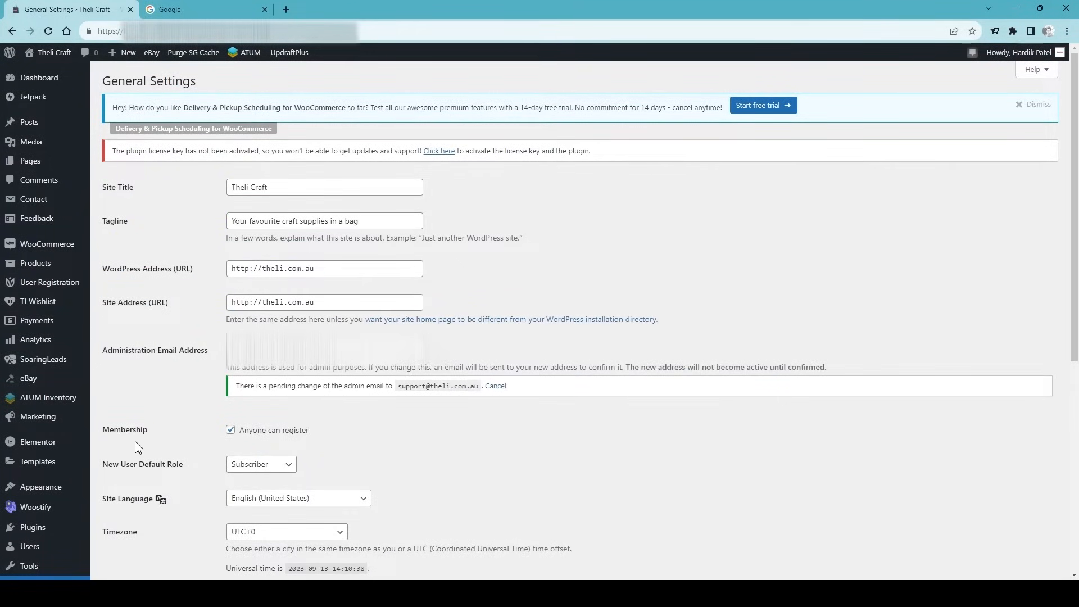
pyautogui.moveTo(228, 441)
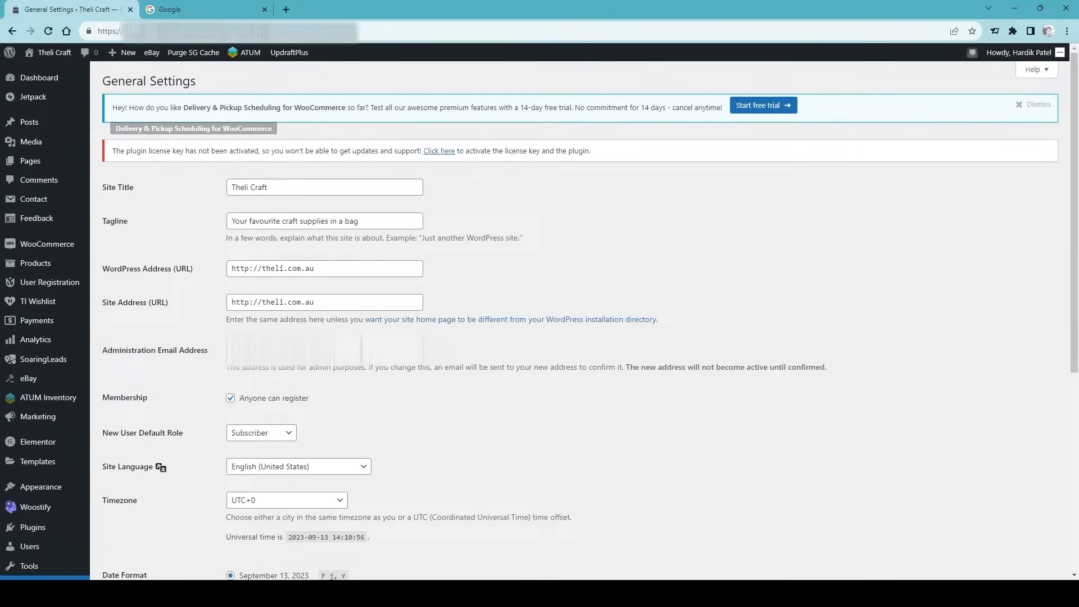
pyautogui.moveTo(58, 253)
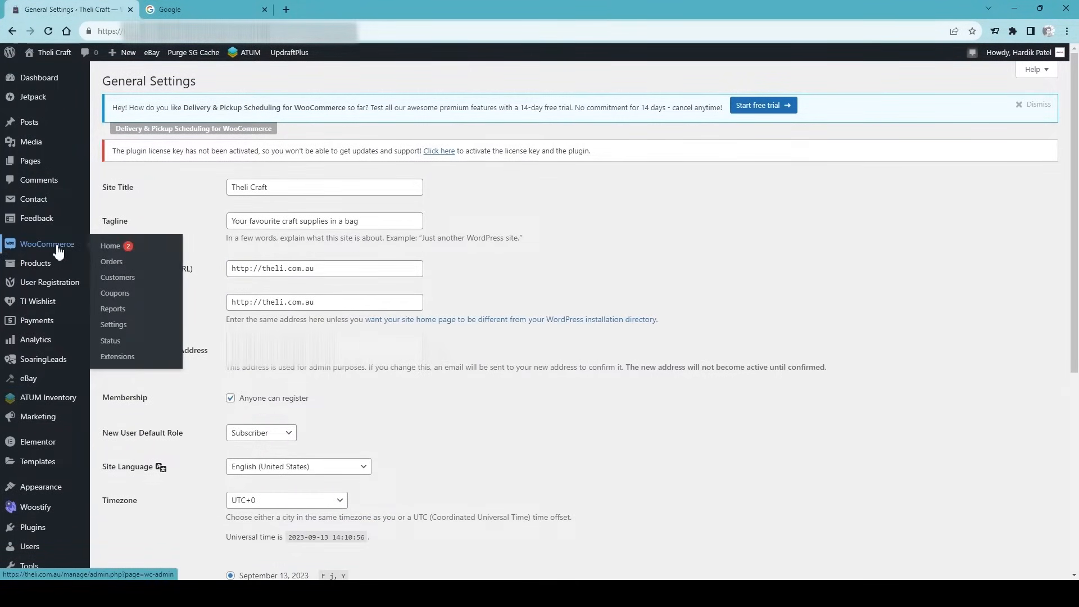
pyautogui.moveTo(257, 405)
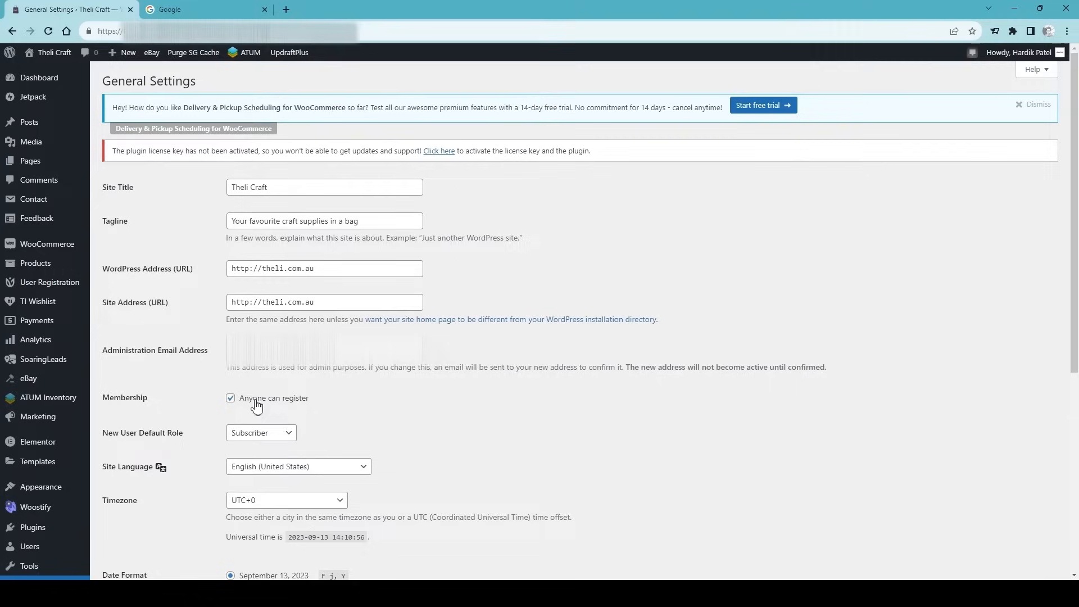
pyautogui.moveTo(47, 245)
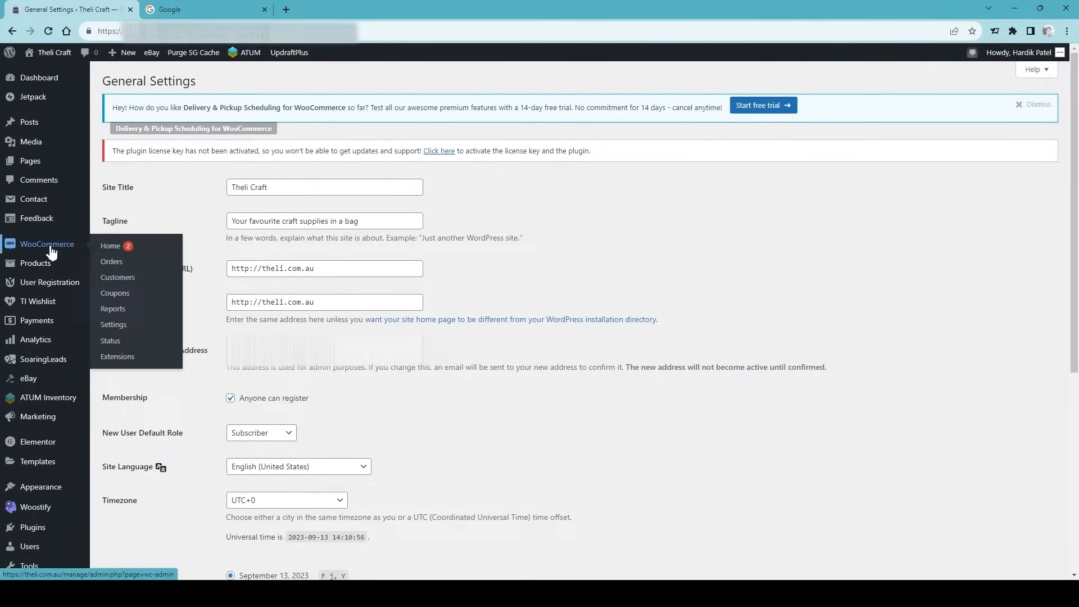
pyautogui.click(114, 324)
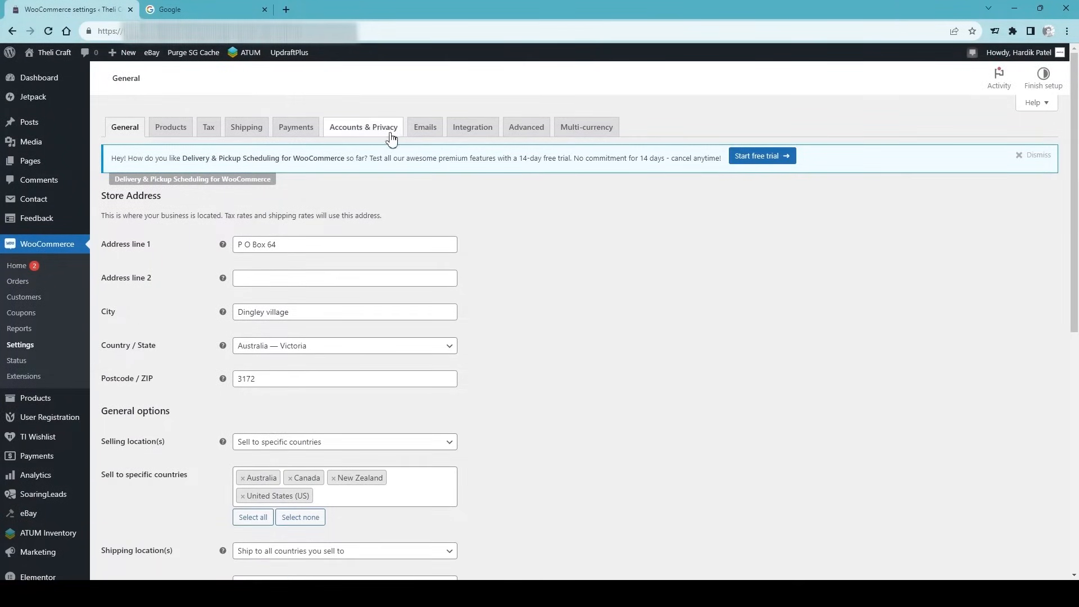
# Step: In Accounts & Privacy, allow account creation during checkout and on the My account page
pyautogui.click(363, 126)
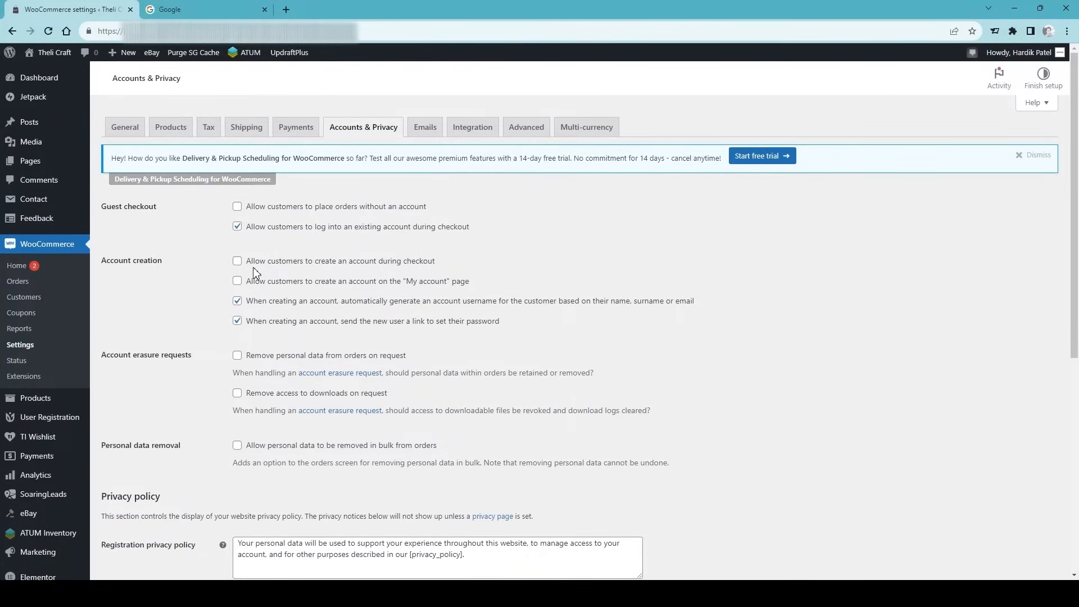
pyautogui.moveTo(250, 270)
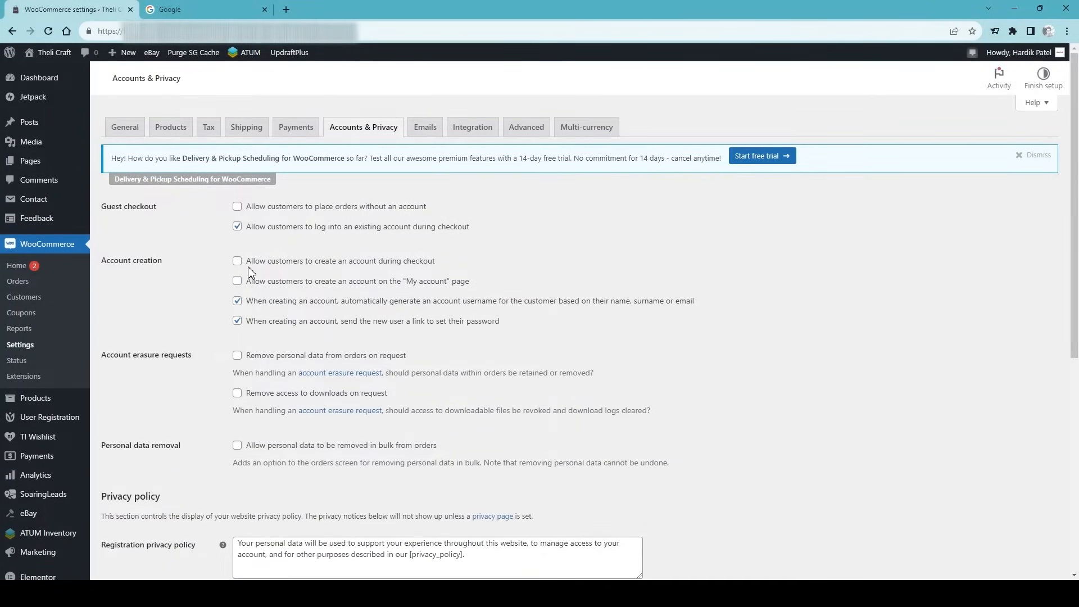
pyautogui.click(236, 261)
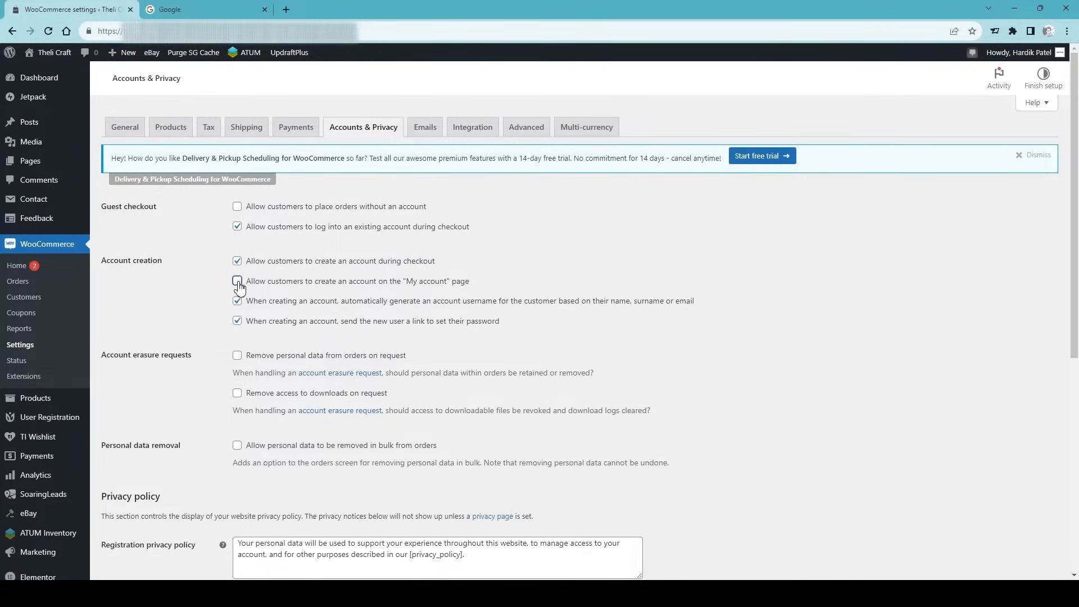
pyautogui.click(238, 281)
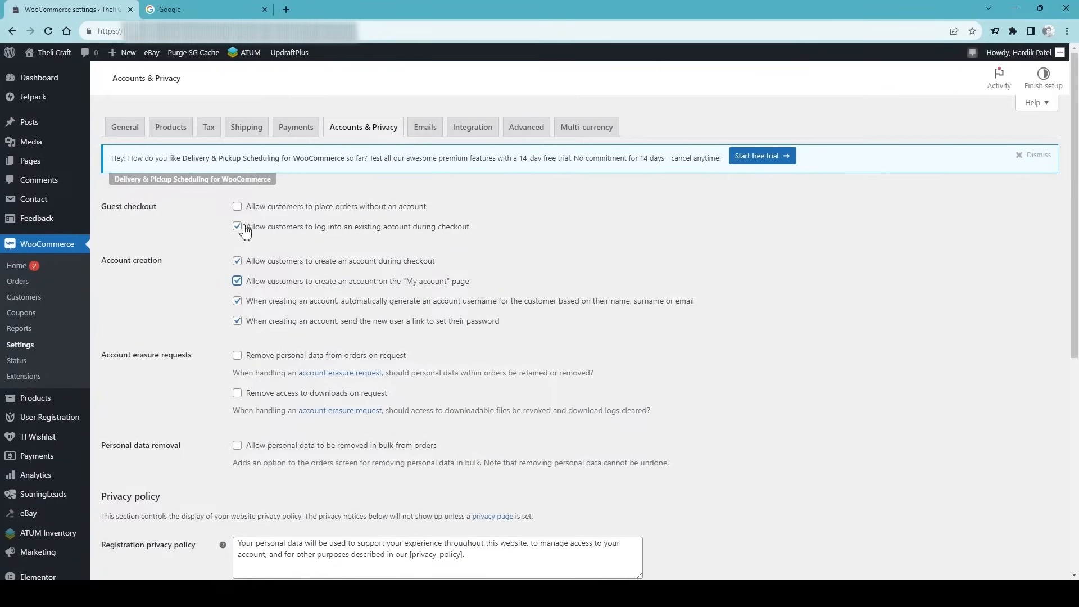
pyautogui.click(237, 227)
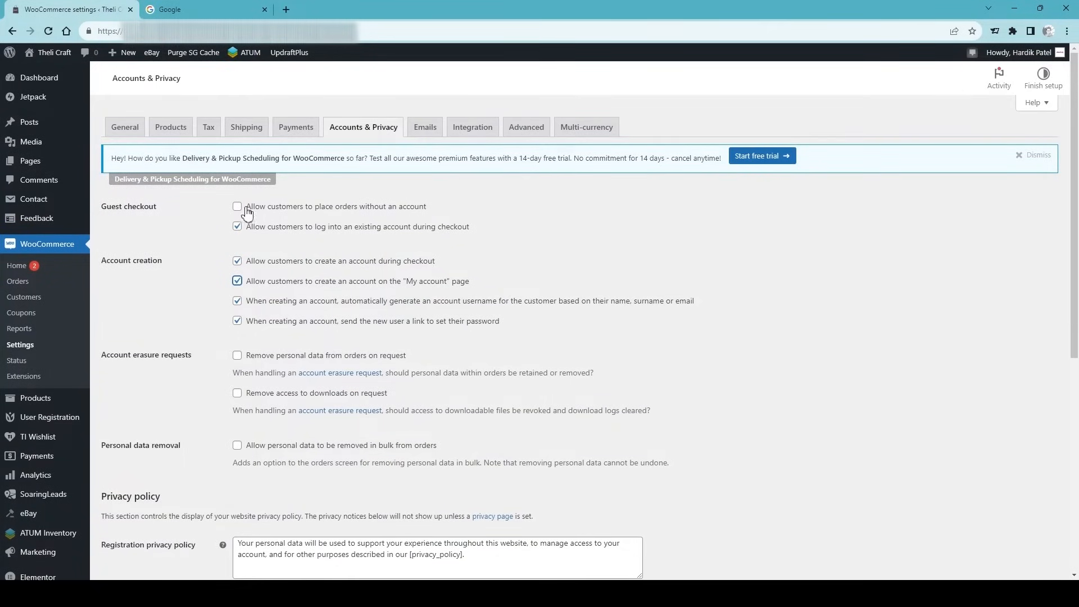
pyautogui.moveTo(345, 215)
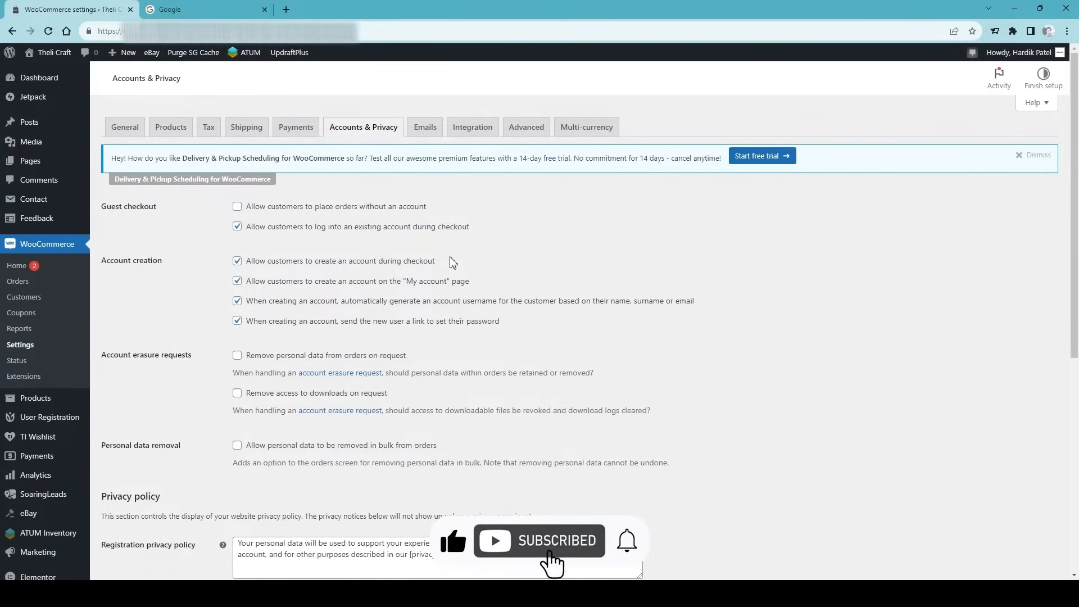
# Step: Save the updated WooCommerce account creation settings
pyautogui.click(128, 519)
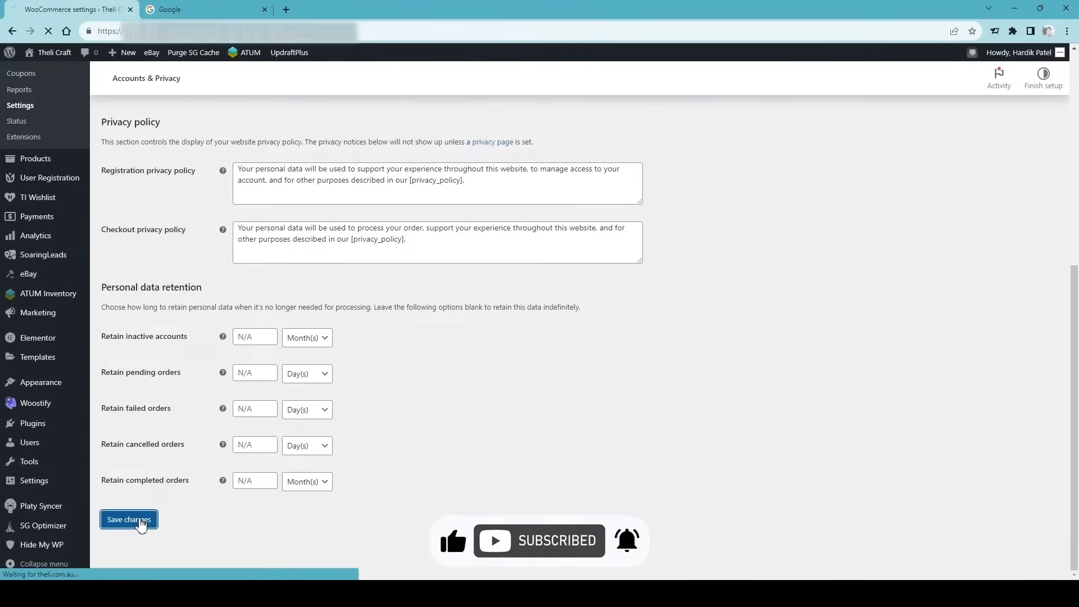
pyautogui.click(128, 519)
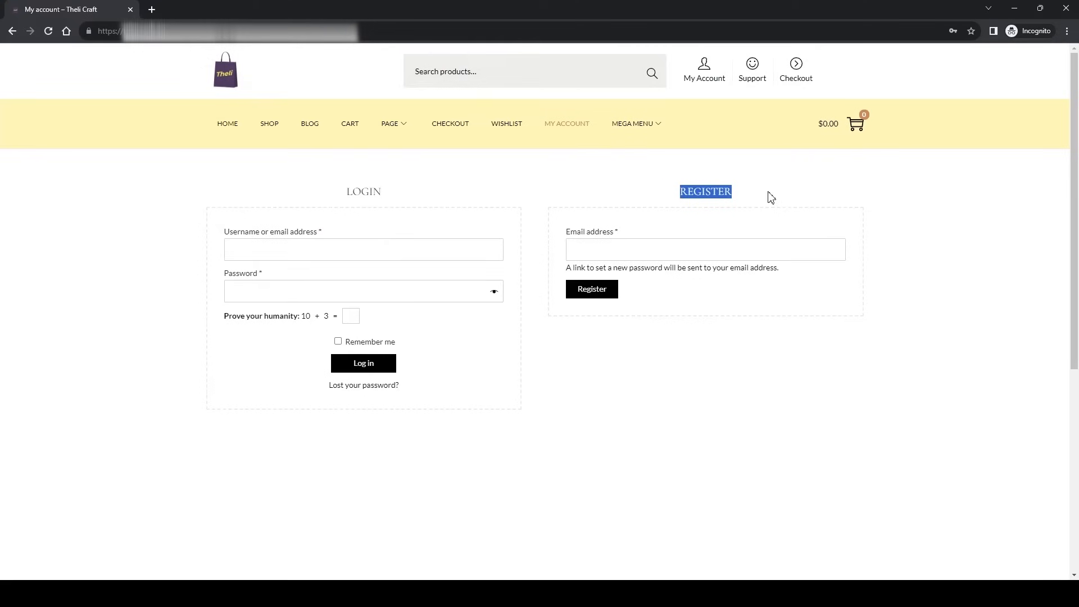
pyautogui.moveTo(668, 281)
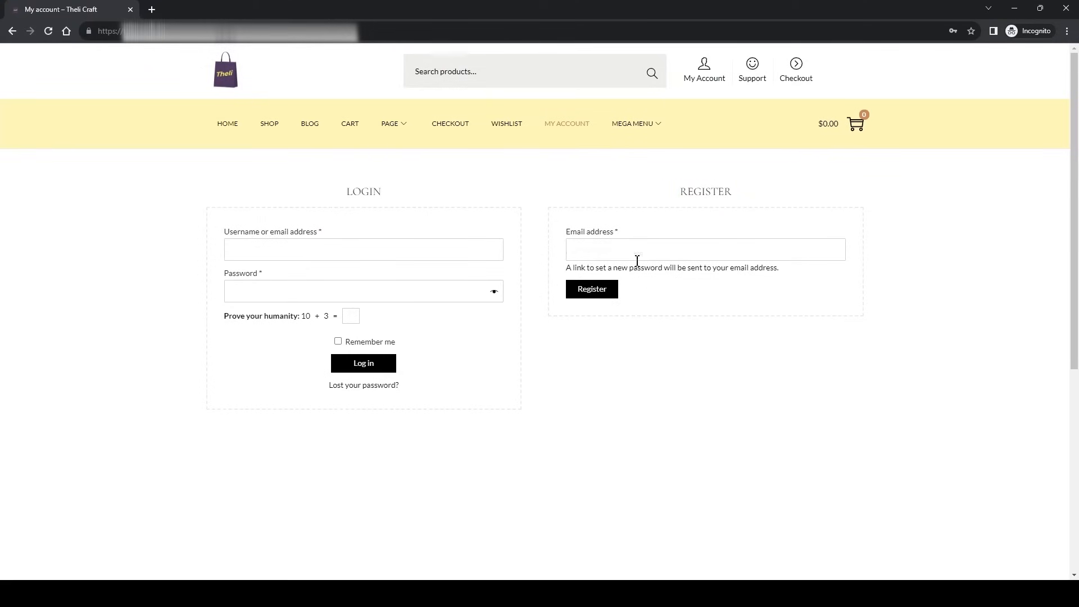
pyautogui.moveTo(924, 472)
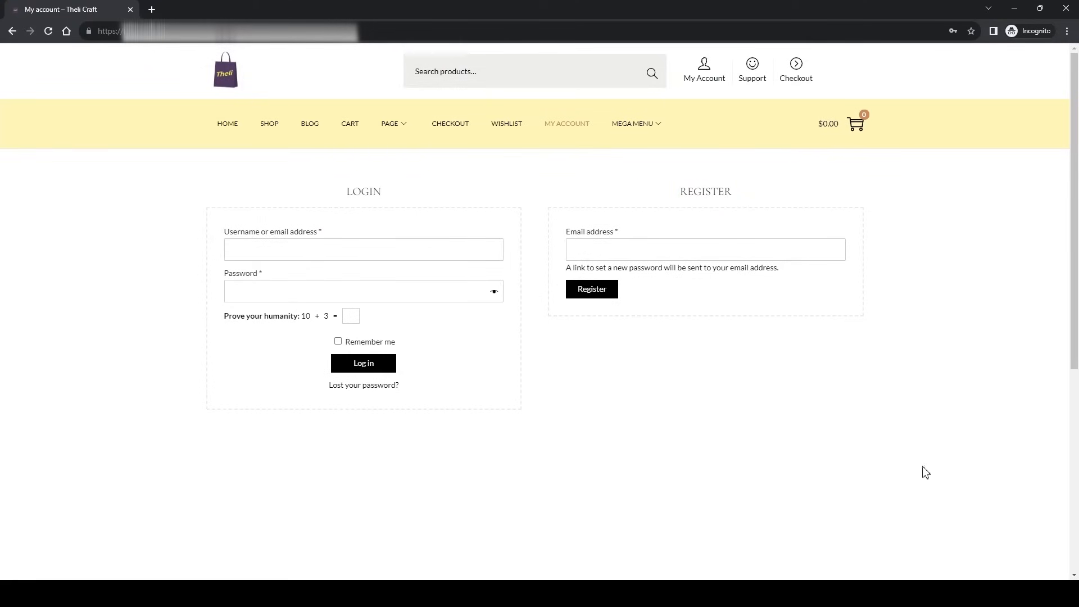
# Step: On the refreshed My Account page, focus the Register form's email address field
pyautogui.click(706, 250)
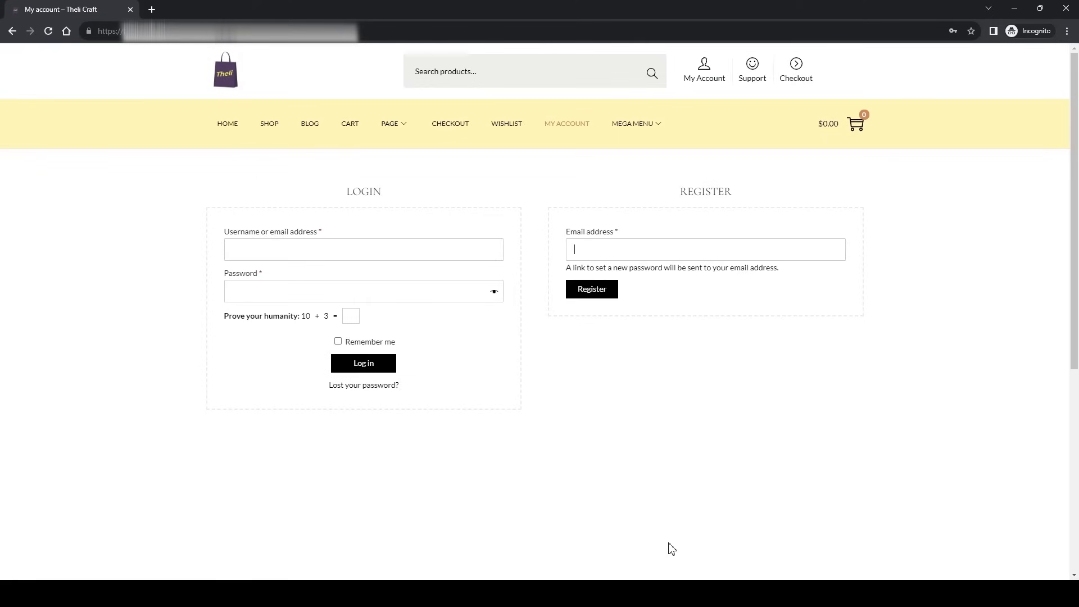
pyautogui.moveTo(588, 326)
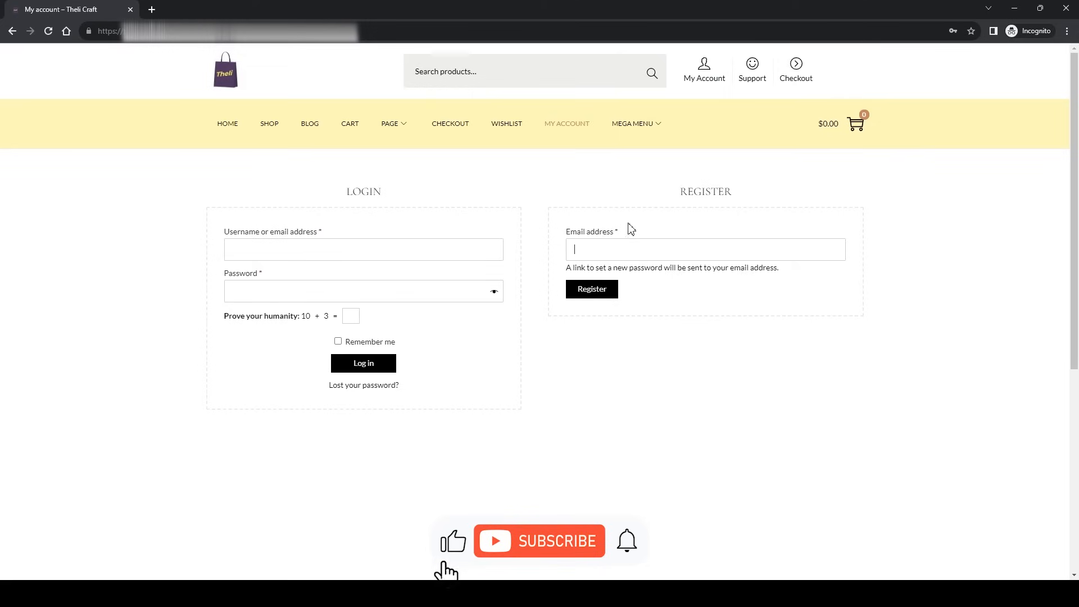
pyautogui.click(539, 540)
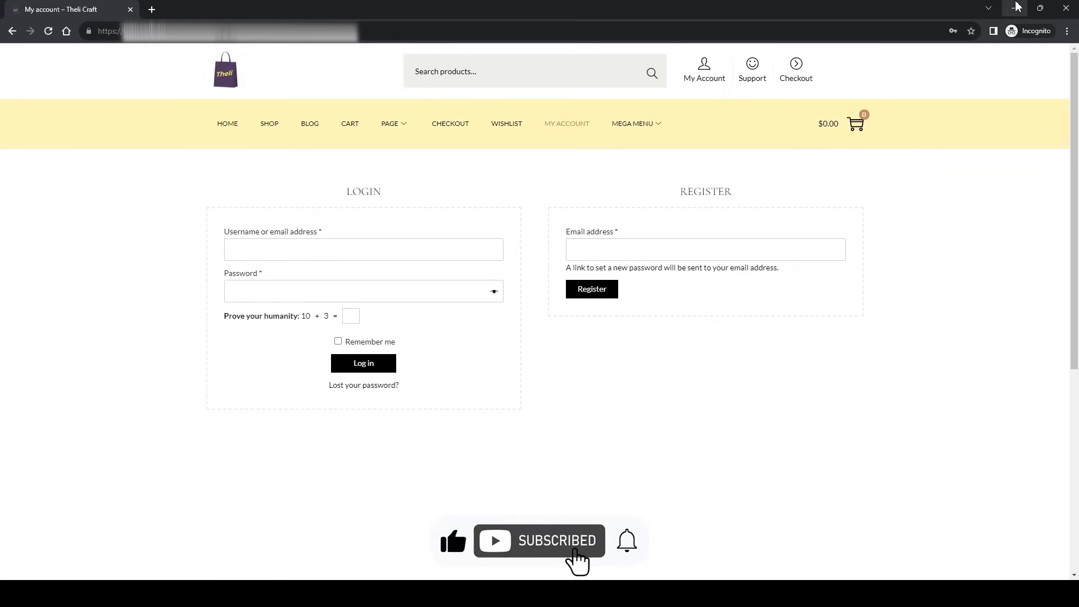
pyautogui.moveTo(1016, 7)
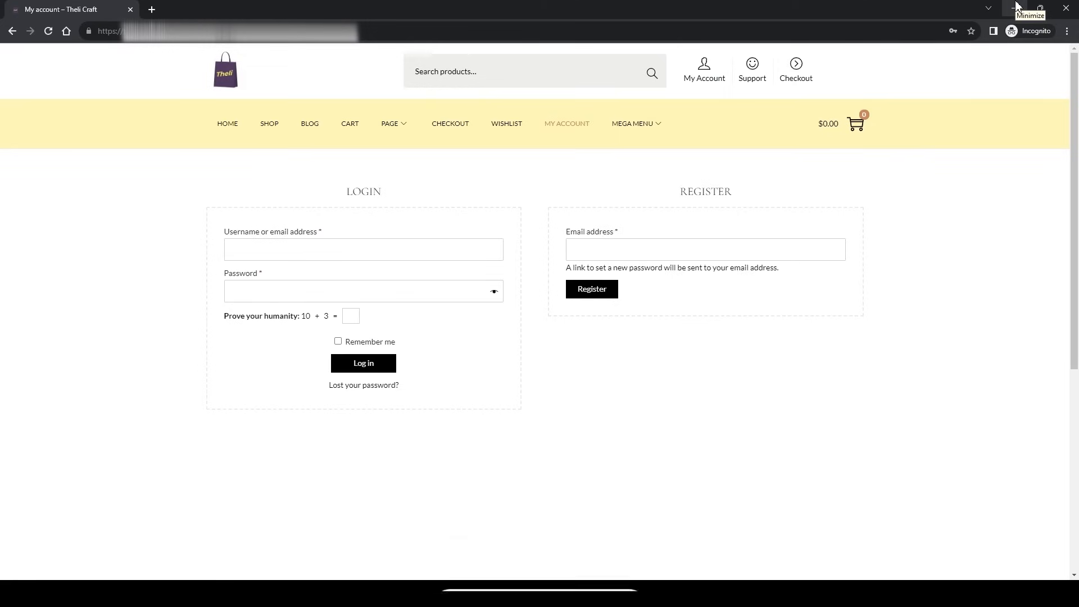